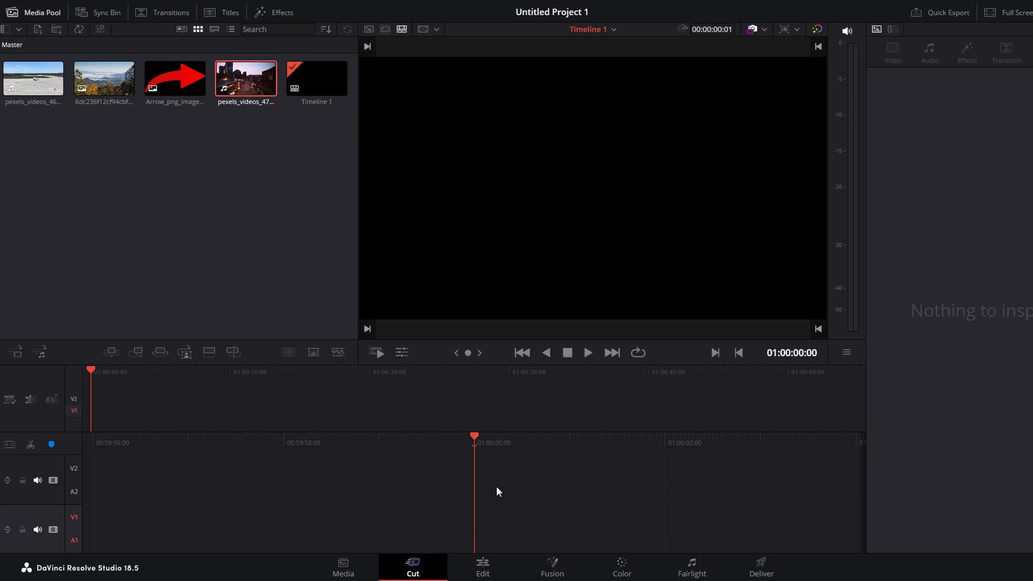
mouse_move(384, 278)
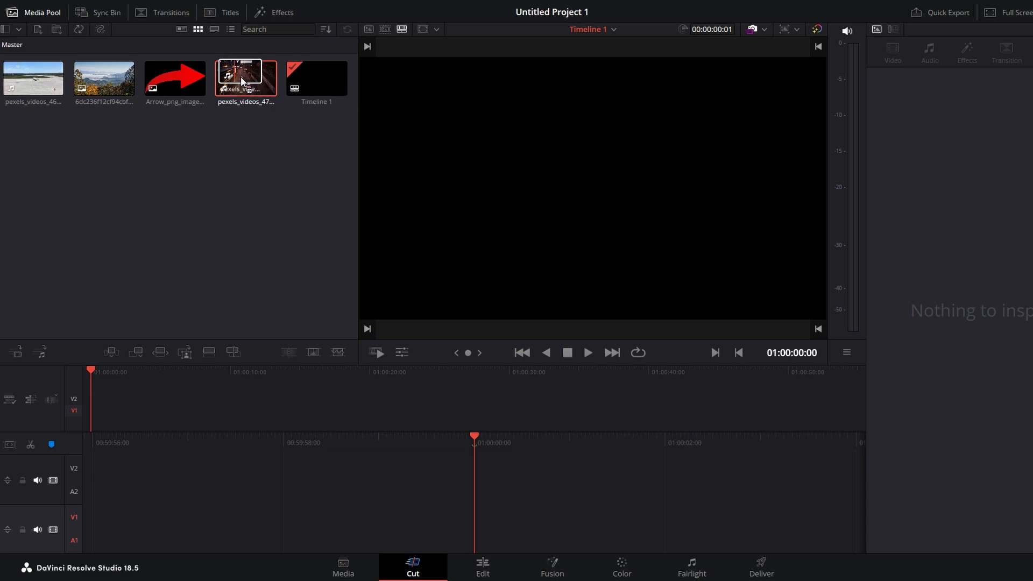
Step: Place the night street clip from the Media Pool onto the Cut page timeline
left_click_drag(246, 77, 186, 298)
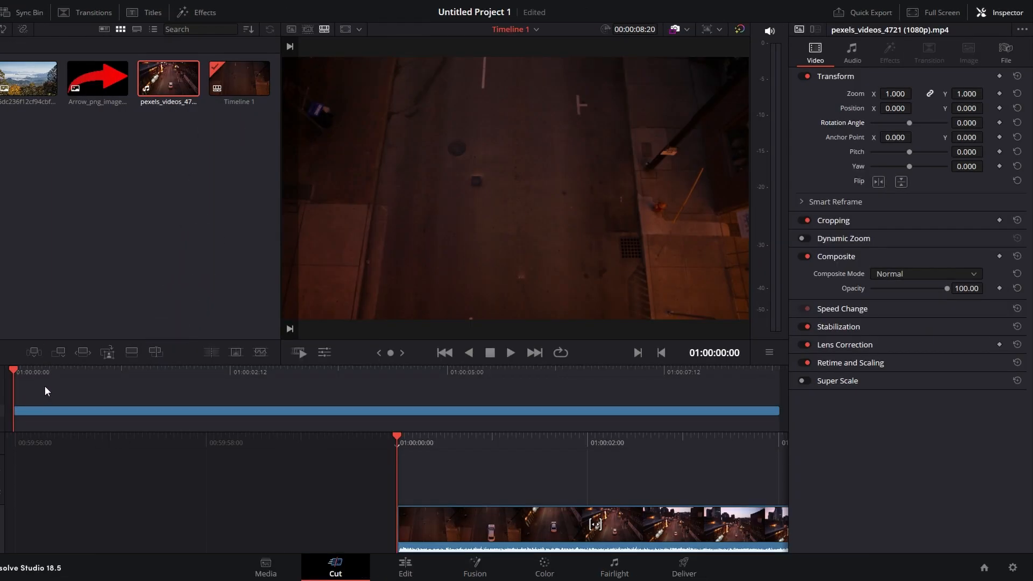
mouse_move(361, 500)
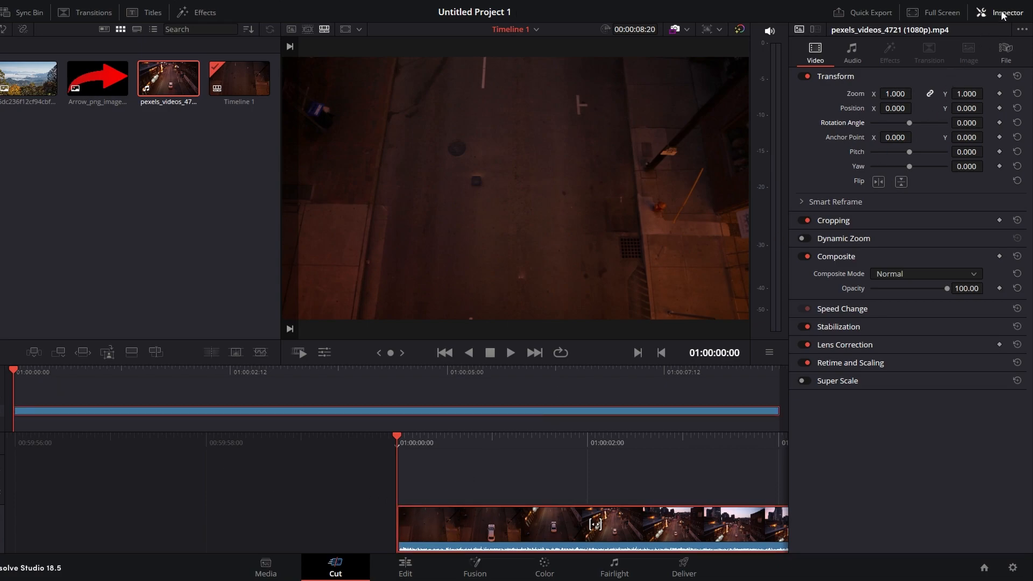
left_click(1005, 11)
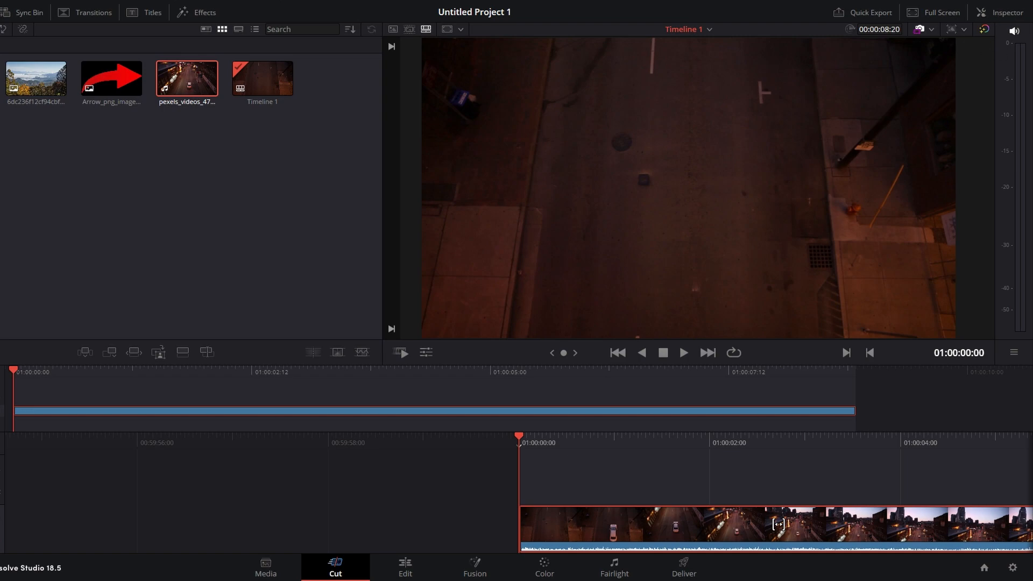
left_click(1003, 12)
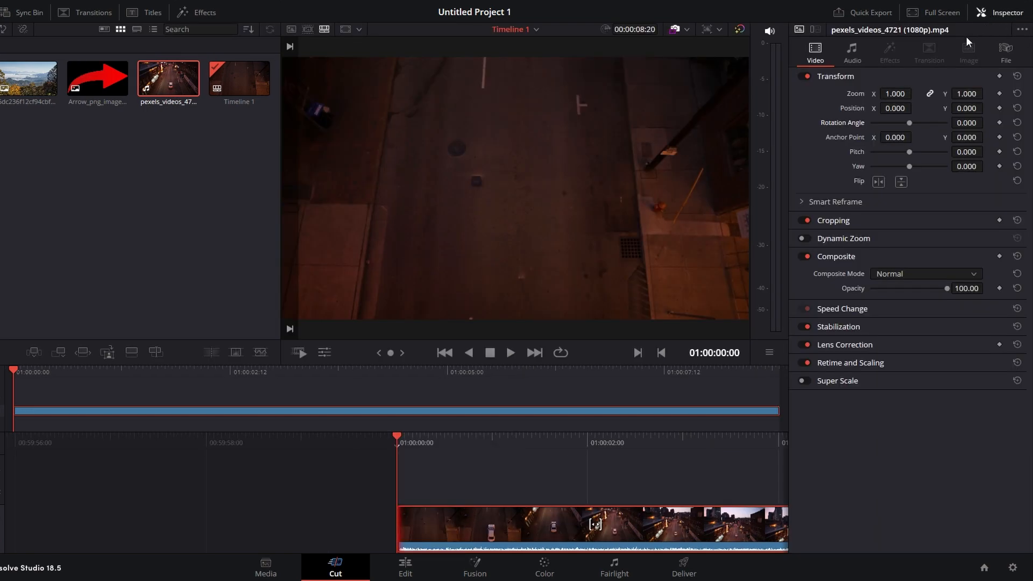
mouse_move(856, 129)
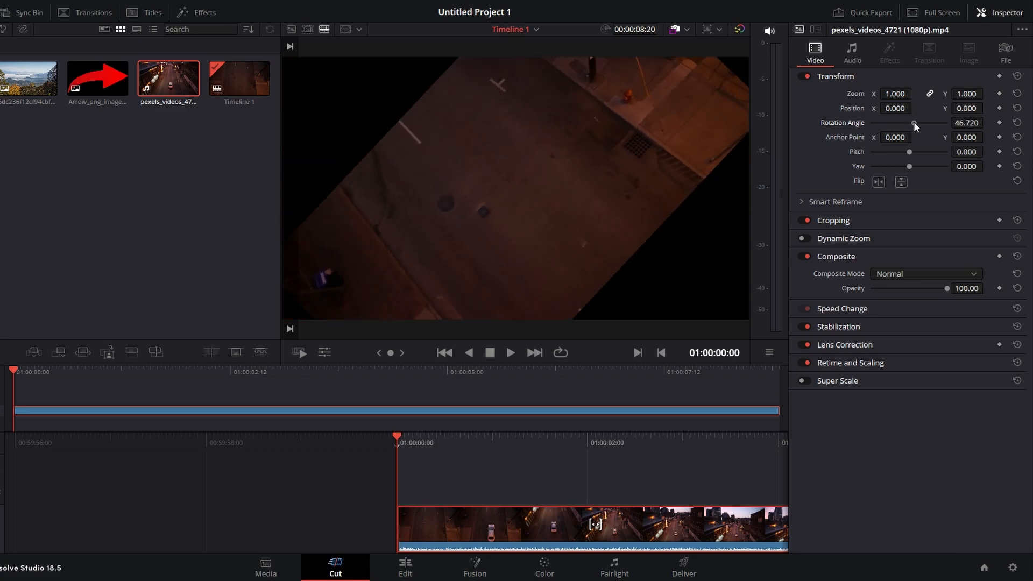
left_click_drag(914, 124, 920, 123)
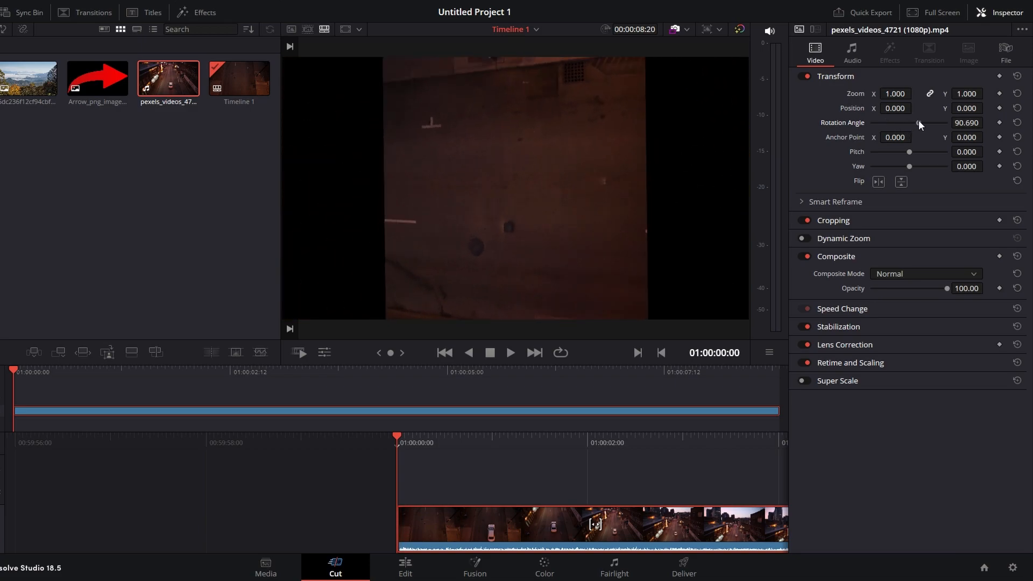
left_click_drag(918, 125, 928, 125)
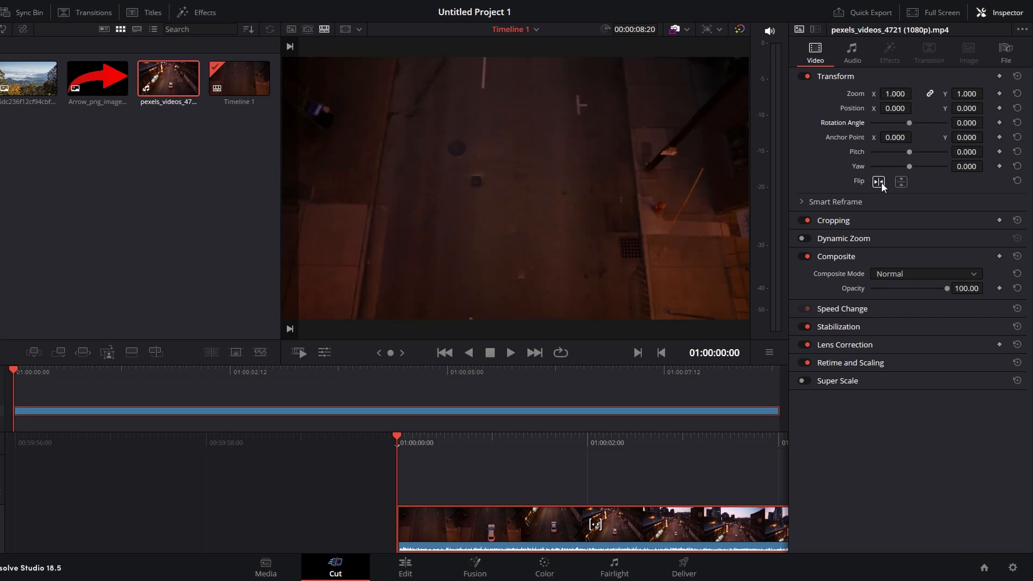
left_click(879, 182)
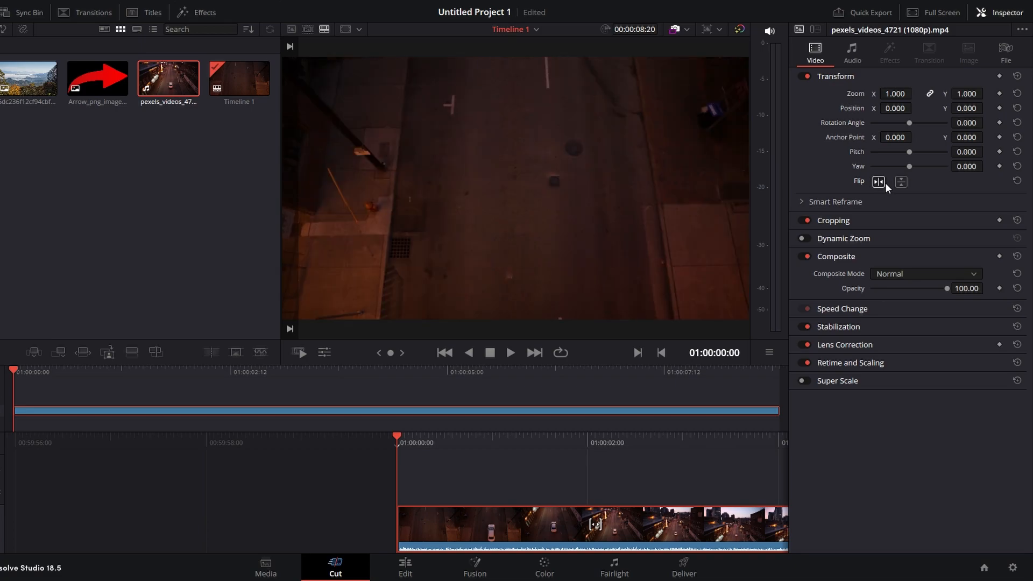
left_click(901, 182)
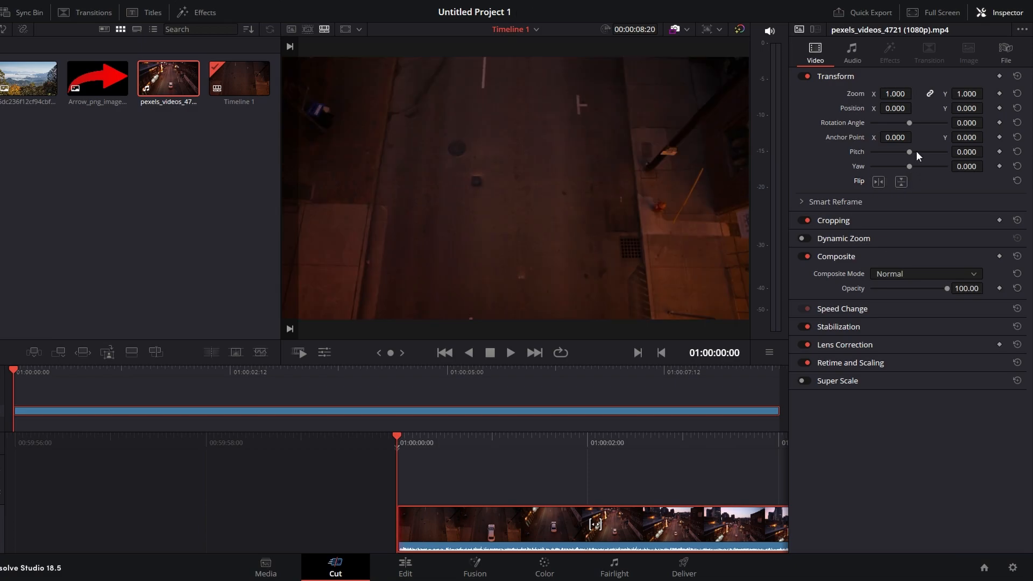
left_click_drag(909, 123, 900, 122)
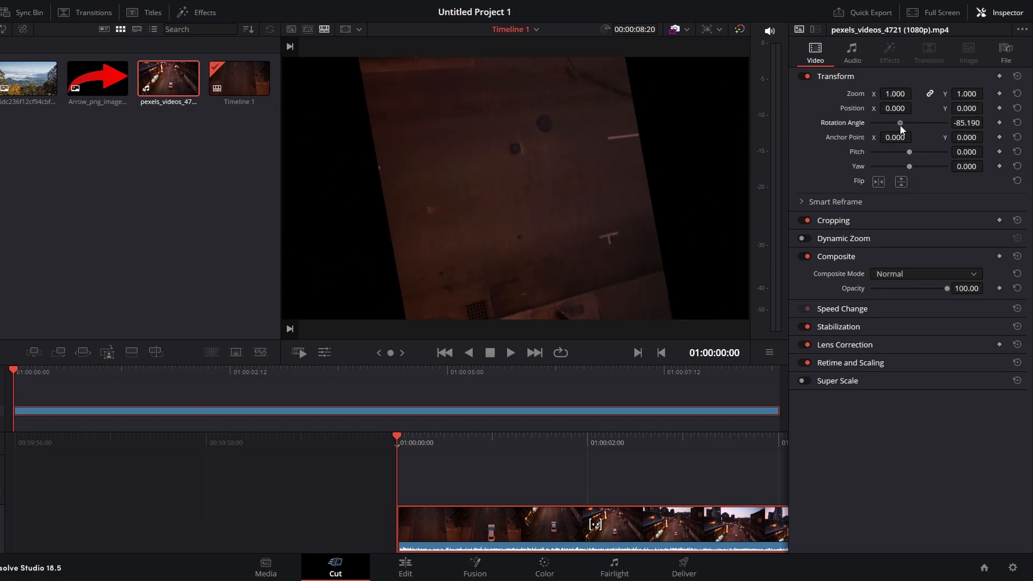
left_click_drag(899, 123, 949, 123)
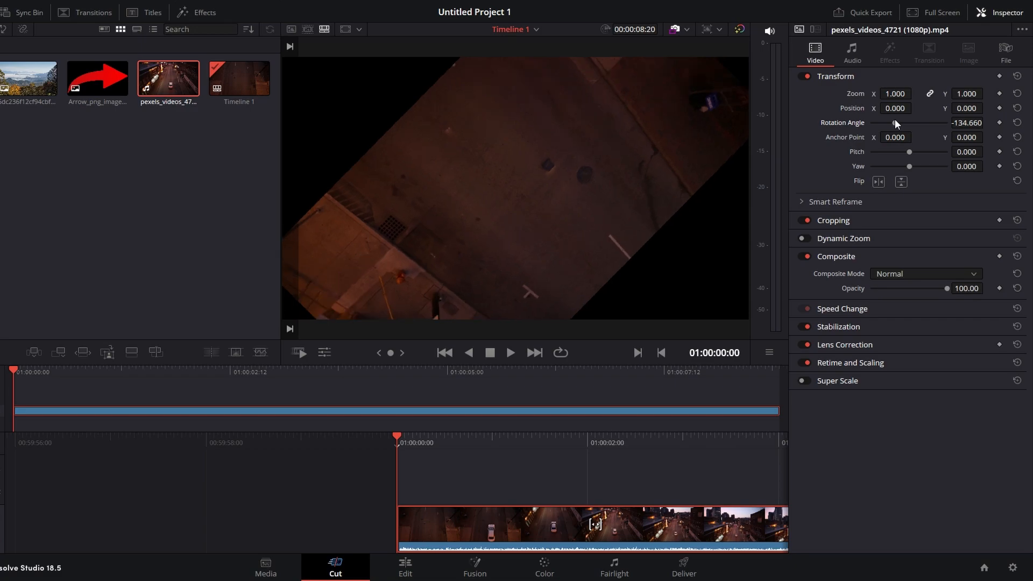
left_click(1017, 122)
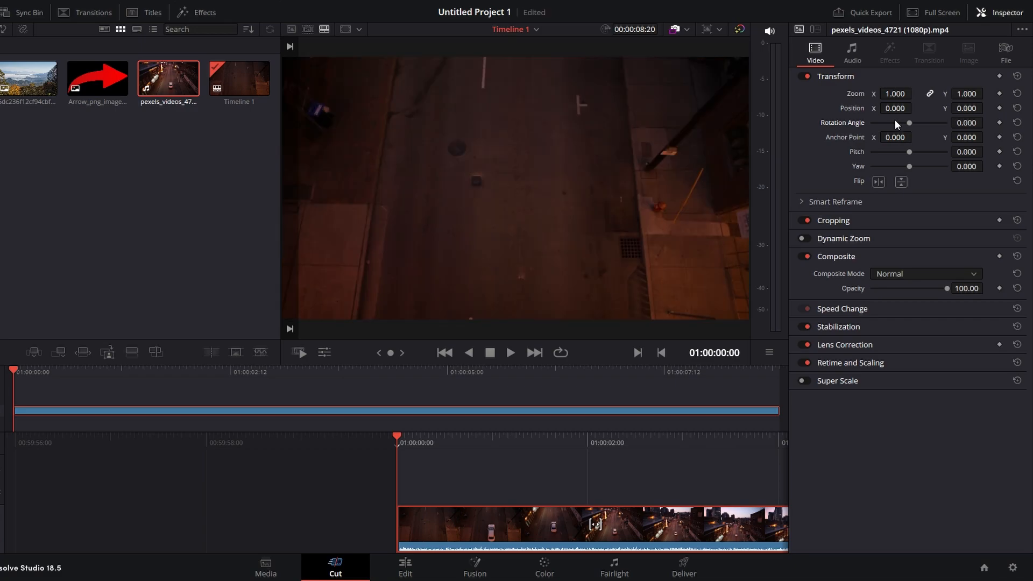